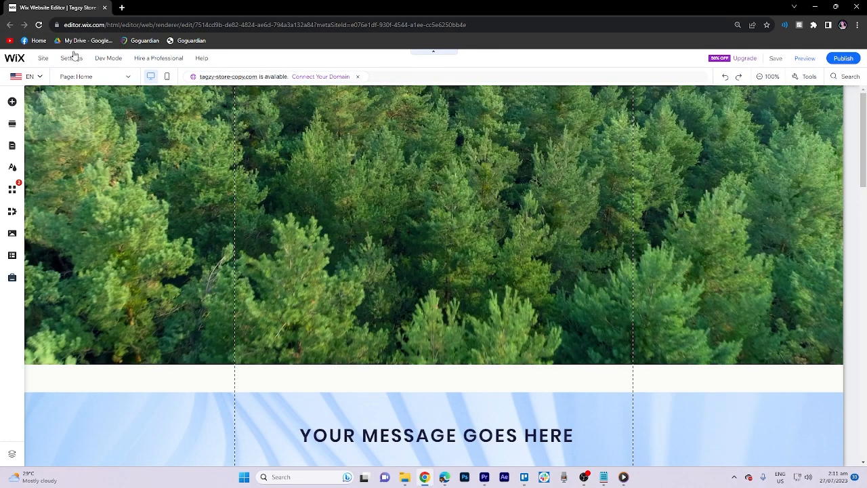
mouse_move(12, 102)
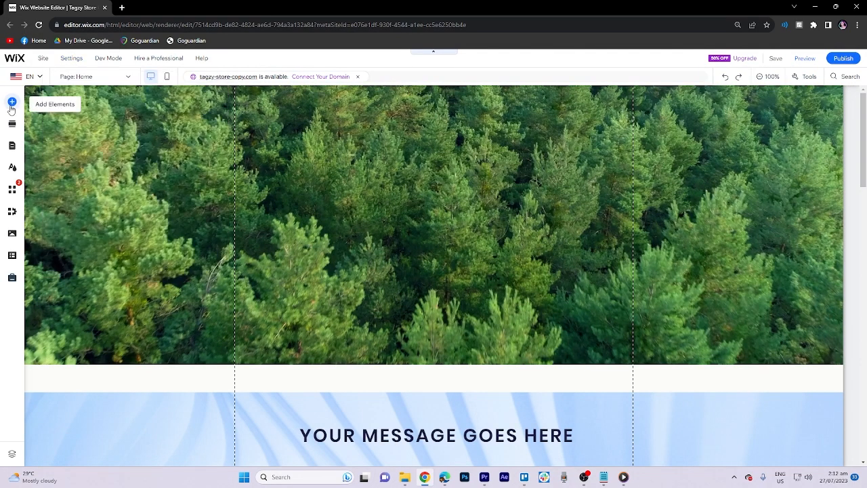
Open the Add Elements panel and show the Box category's container presets.
left_click(11, 102)
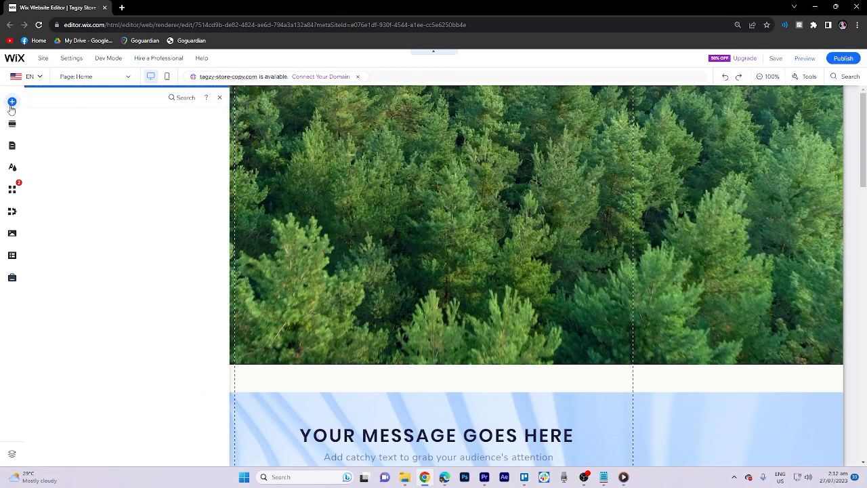
left_click(12, 102)
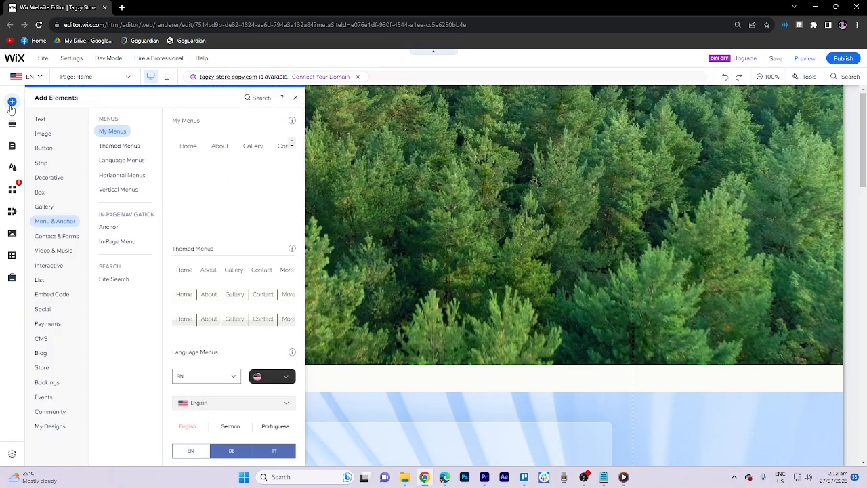
left_click(39, 192)
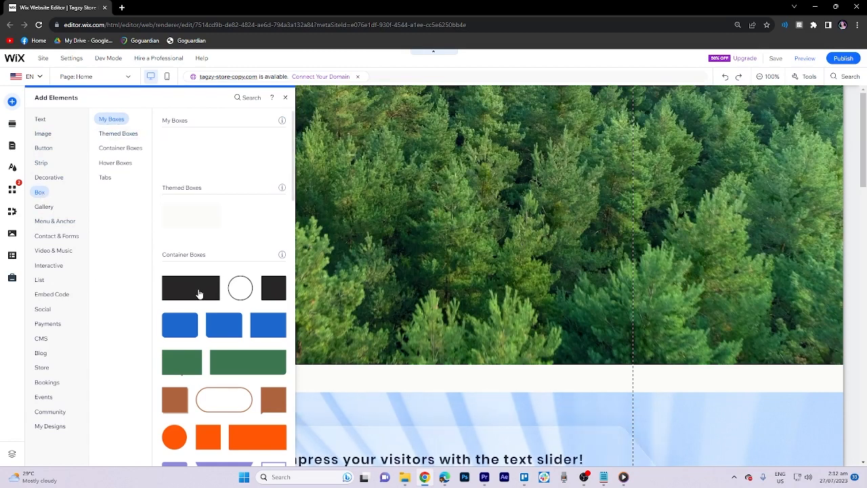
mouse_move(200, 291)
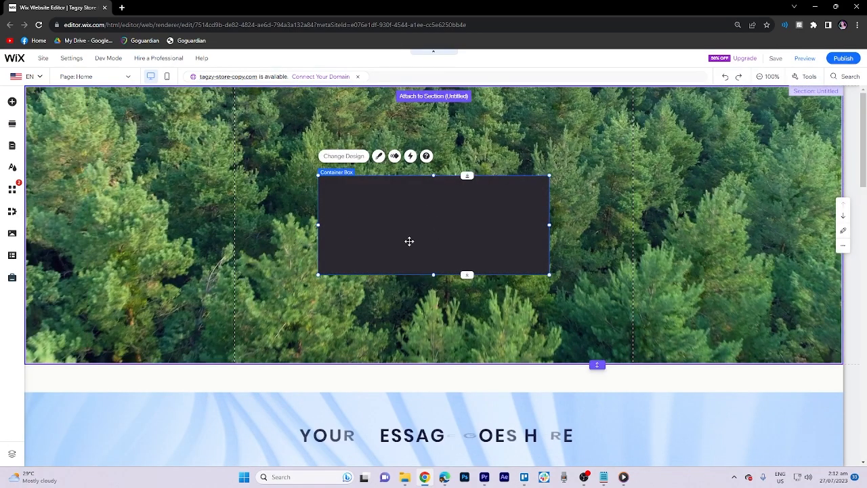
Move the dark box to the section's top edge, stretch it full width, and shrink its height.
left_click_drag(409, 242, 407, 150)
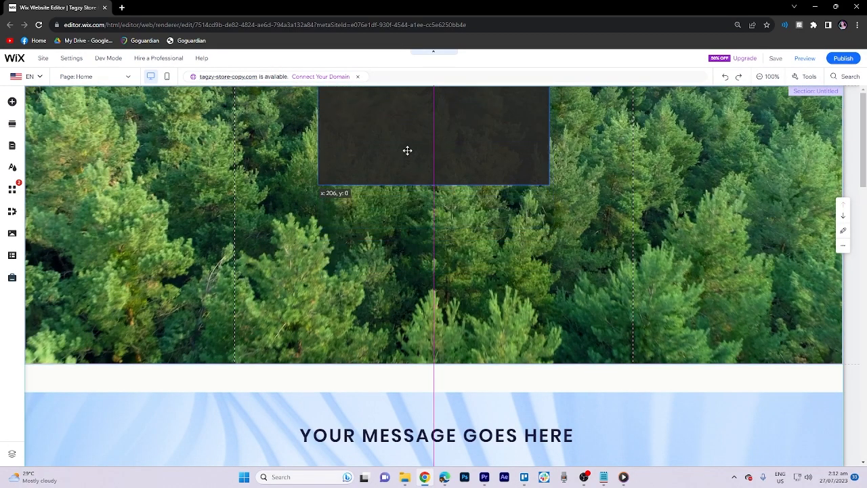
left_click(408, 151)
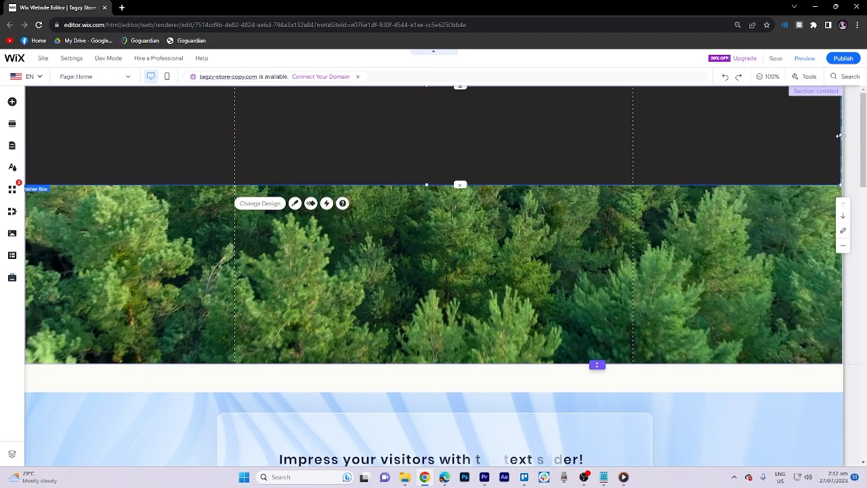
mouse_move(291, 331)
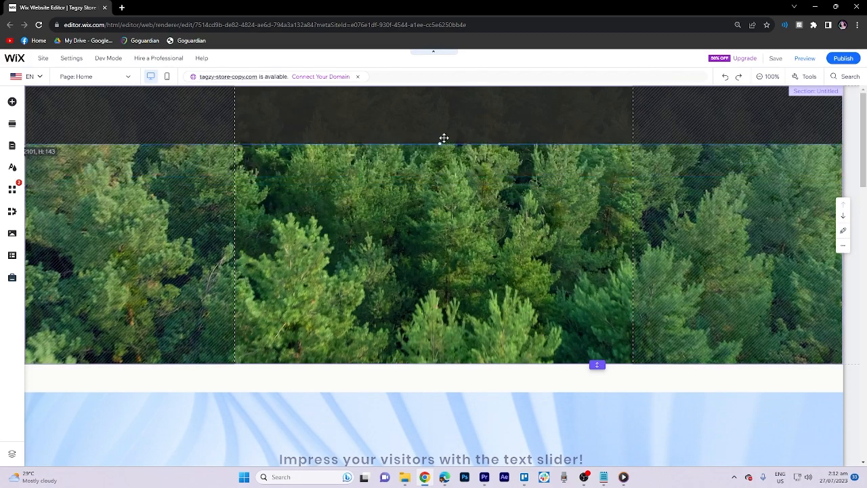
left_click_drag(444, 139, 444, 129)
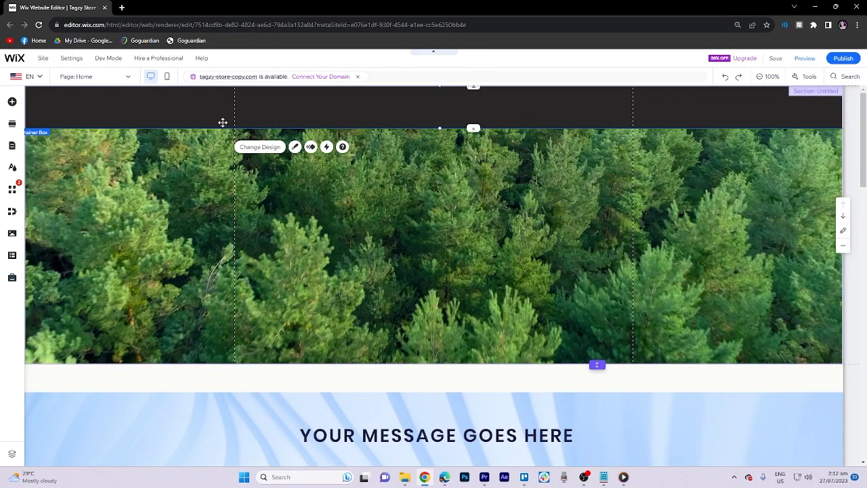
mouse_move(387, 108)
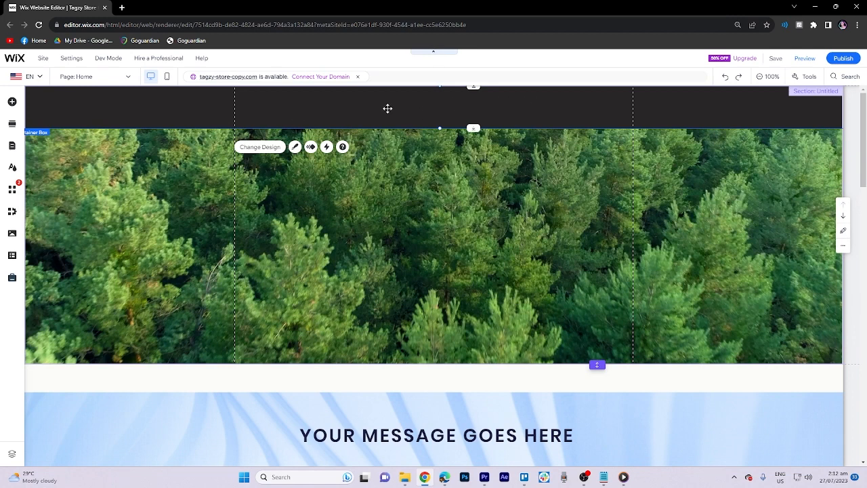
mouse_move(296, 147)
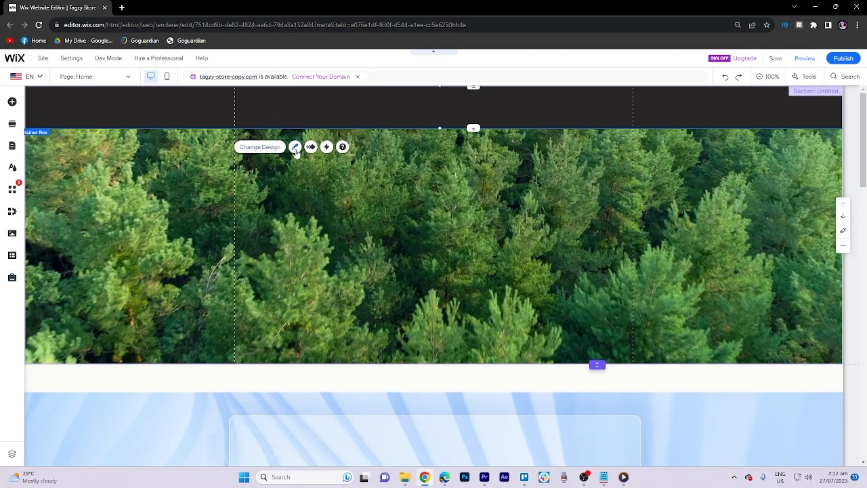
Set the box's fill opacity to 50% in its design settings.
left_click(295, 146)
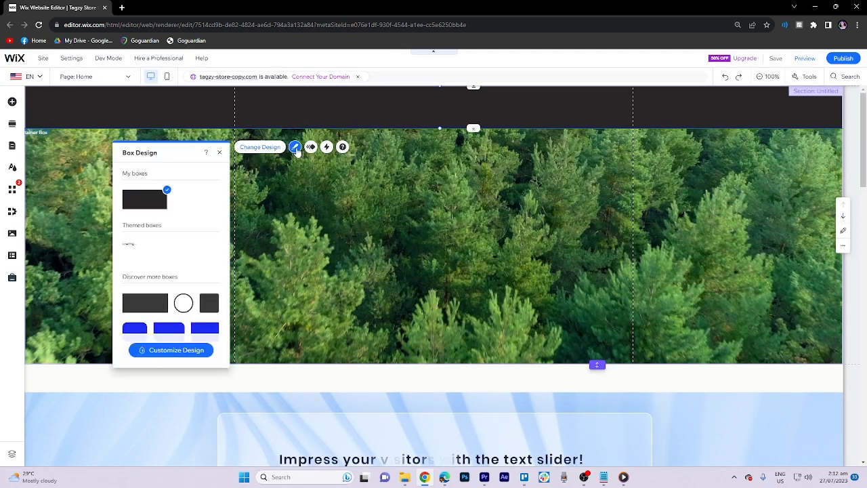
left_click(170, 350)
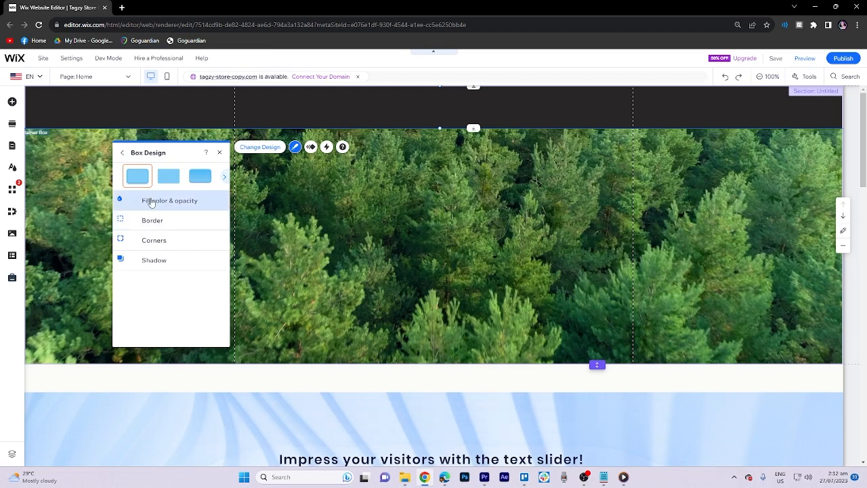
left_click(170, 201)
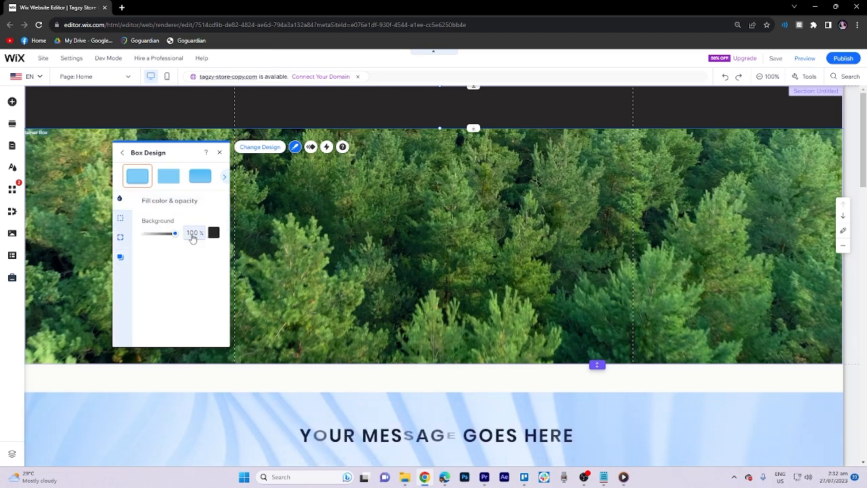
left_click_drag(175, 233, 166, 233)
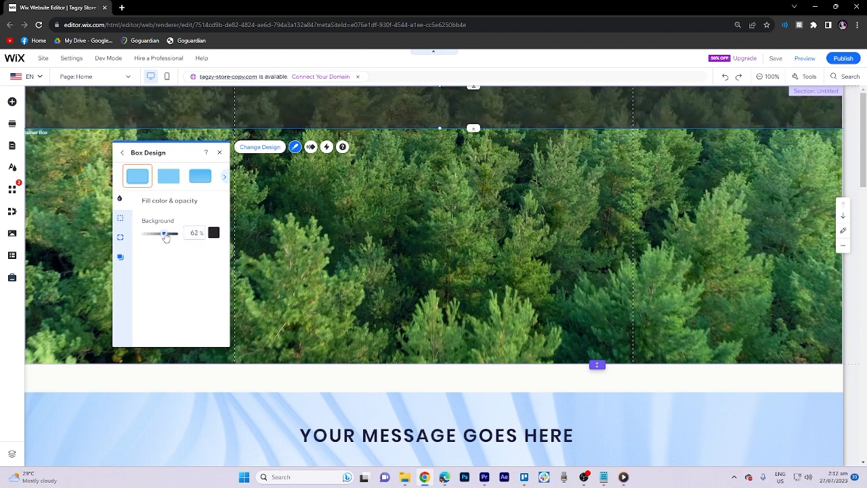
left_click_drag(168, 232, 161, 233)
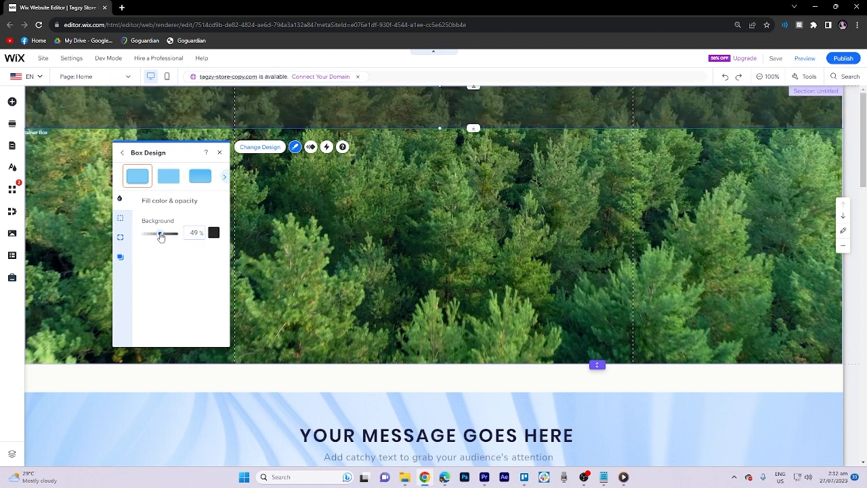
left_click_drag(160, 233, 163, 233)
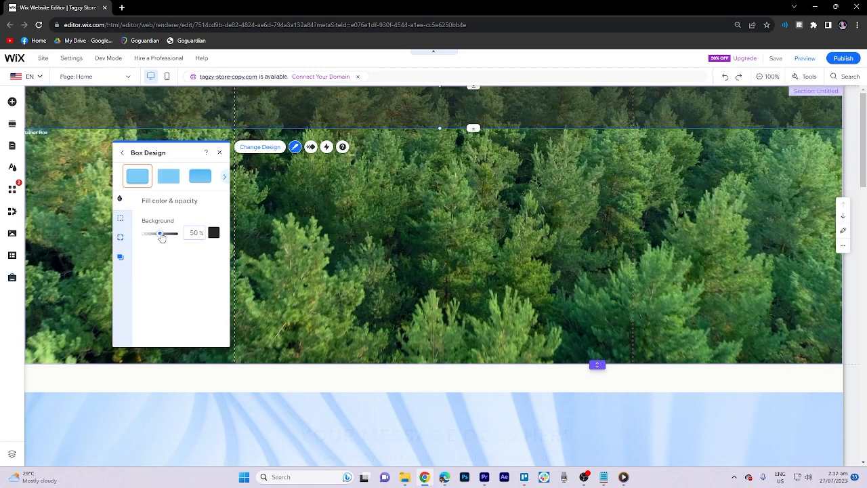
Try several green theme colours for the box background, keeping it dark.
left_click(213, 232)
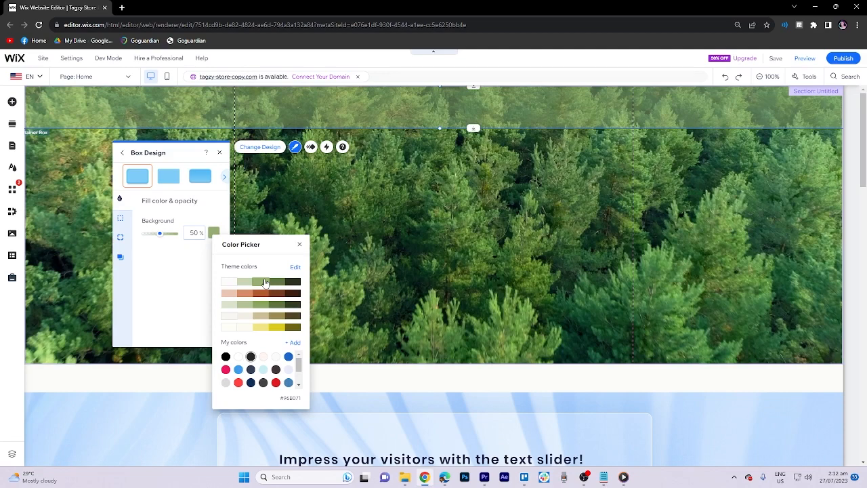
left_click(294, 282)
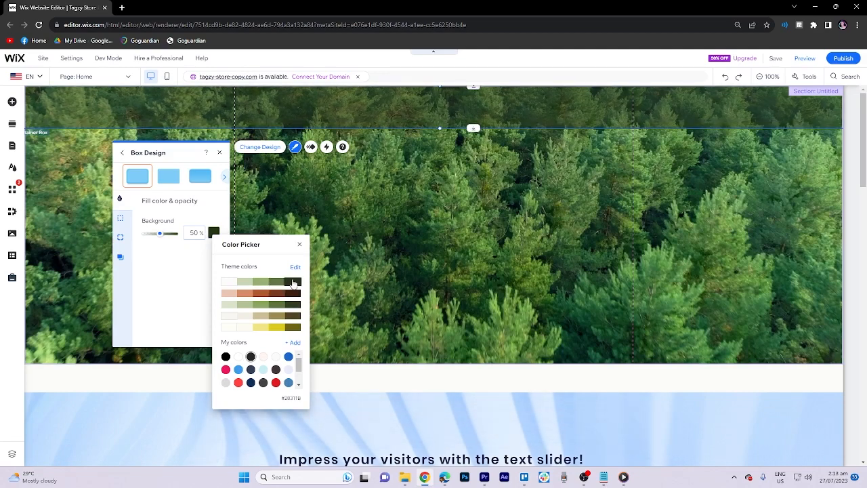
left_click(276, 283)
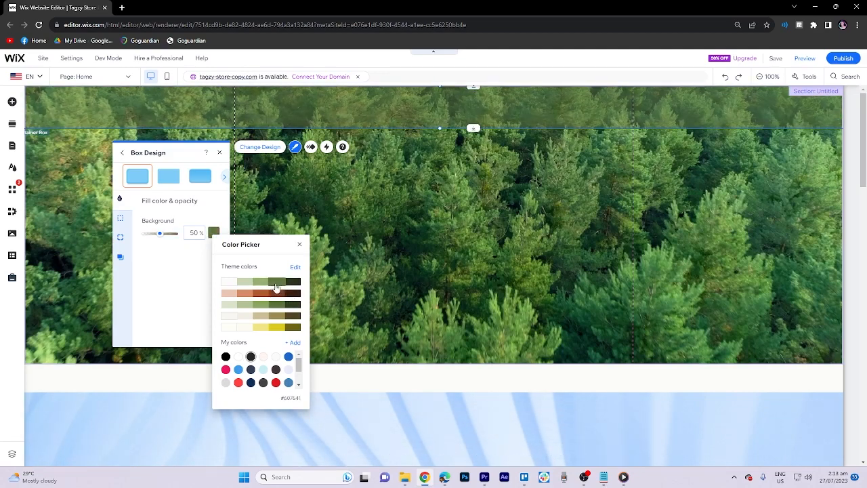
left_click(277, 293)
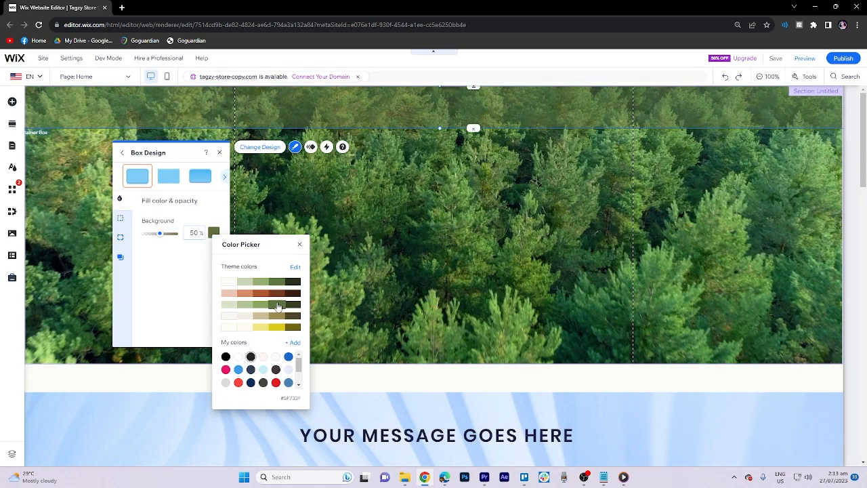
left_click(277, 328)
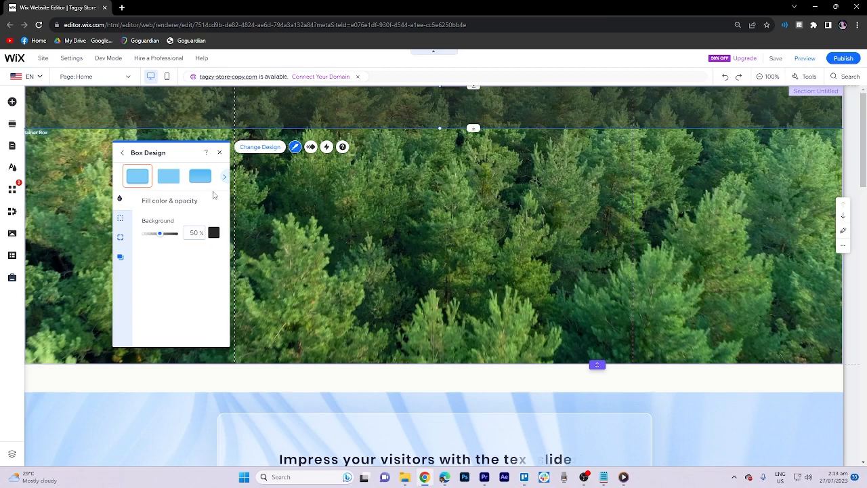
Close the box design panel, browse Image, Button and Decorative, then show Menu & Anchor.
left_click(219, 152)
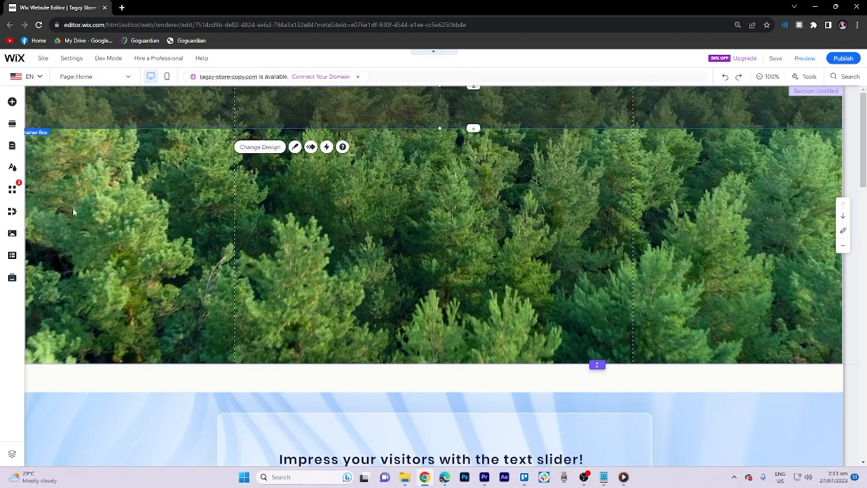
mouse_move(12, 102)
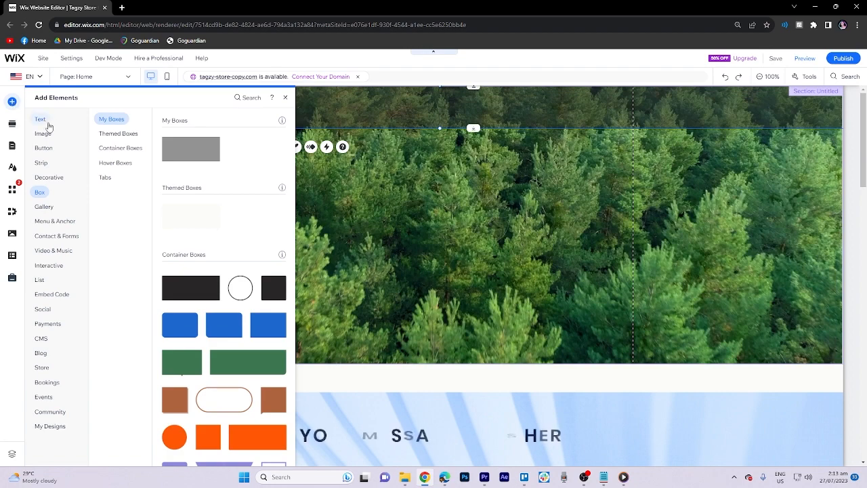
left_click(42, 133)
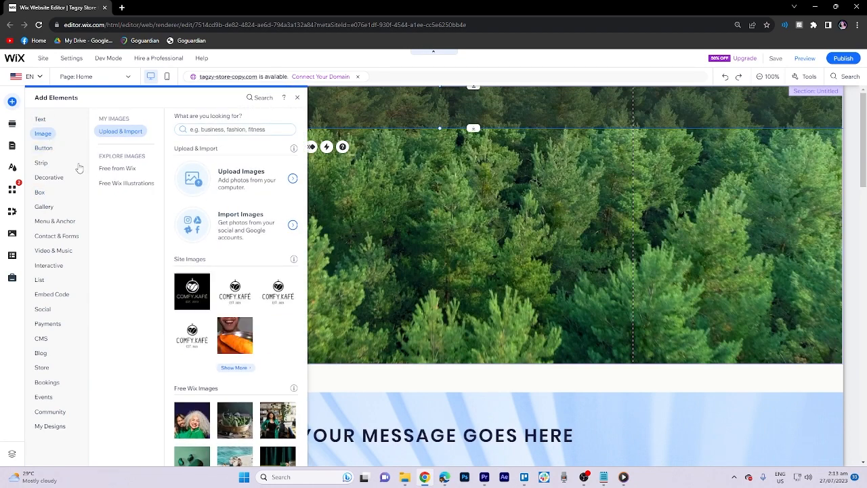
left_click(43, 147)
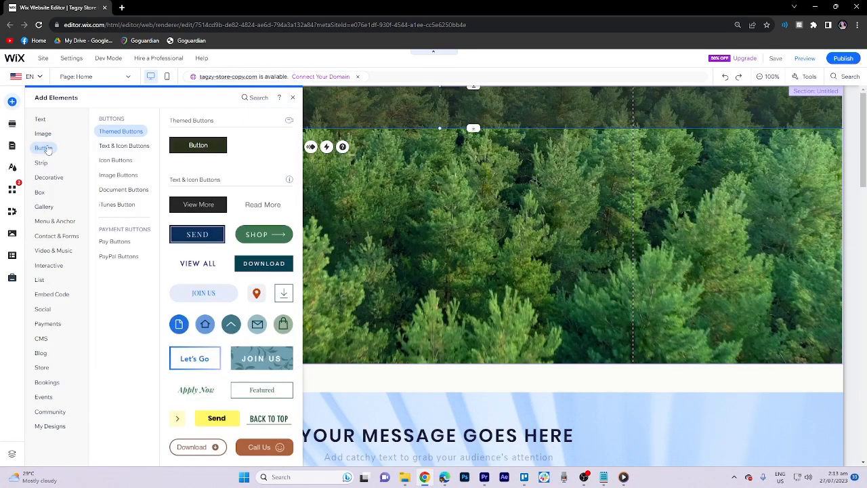
left_click(49, 177)
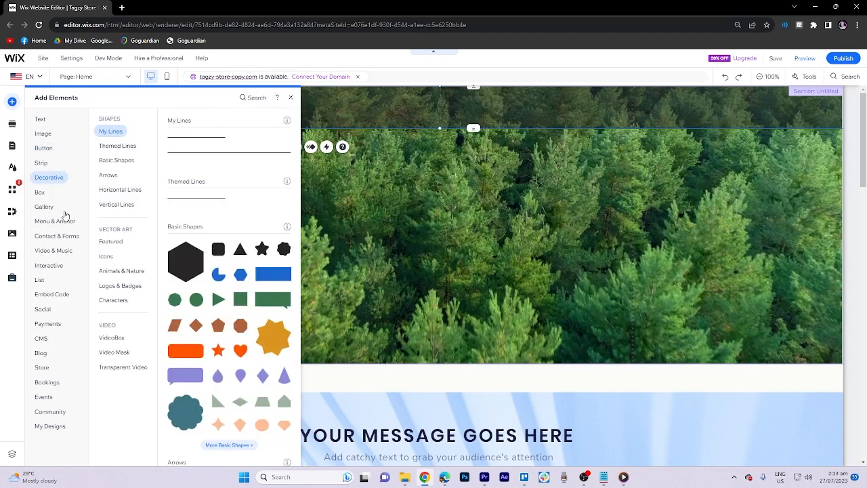
left_click(55, 220)
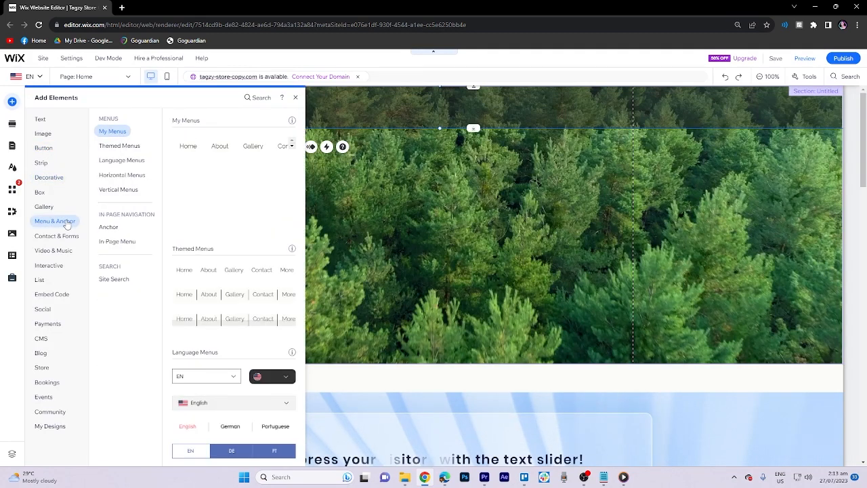
mouse_move(188, 146)
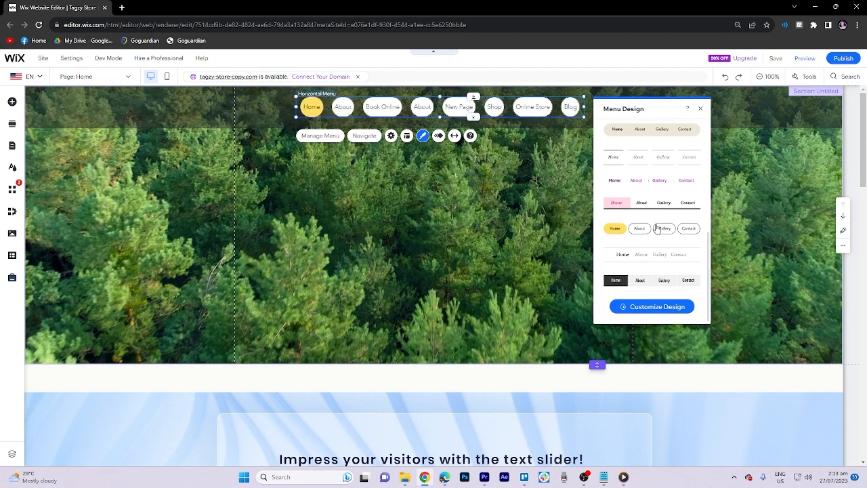
mouse_move(656, 267)
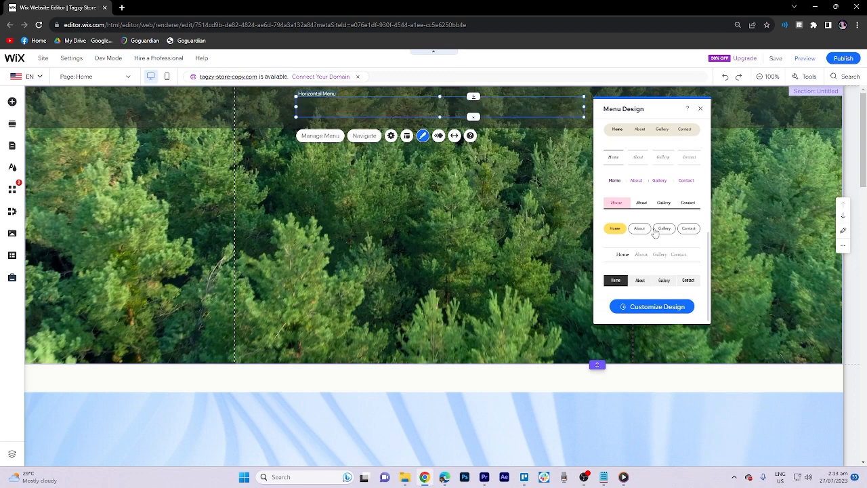
Apply the dark-highlight design preset to the horizontal menu and close the panel.
left_click(652, 280)
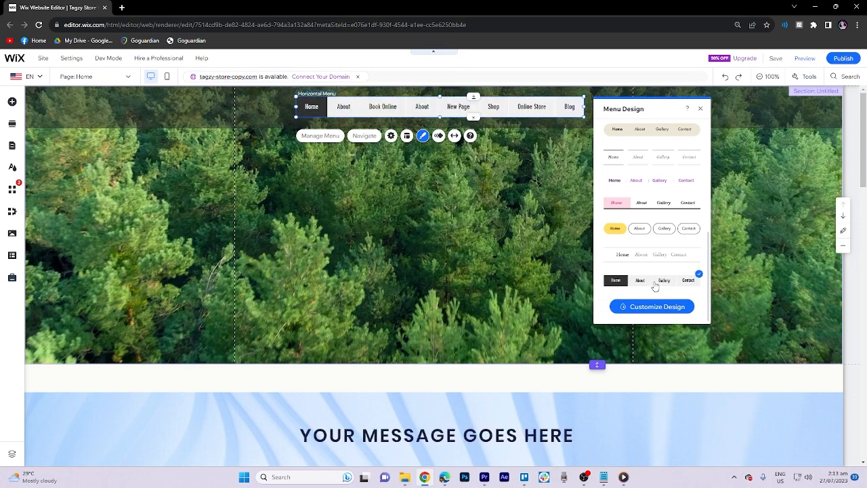
left_click(701, 108)
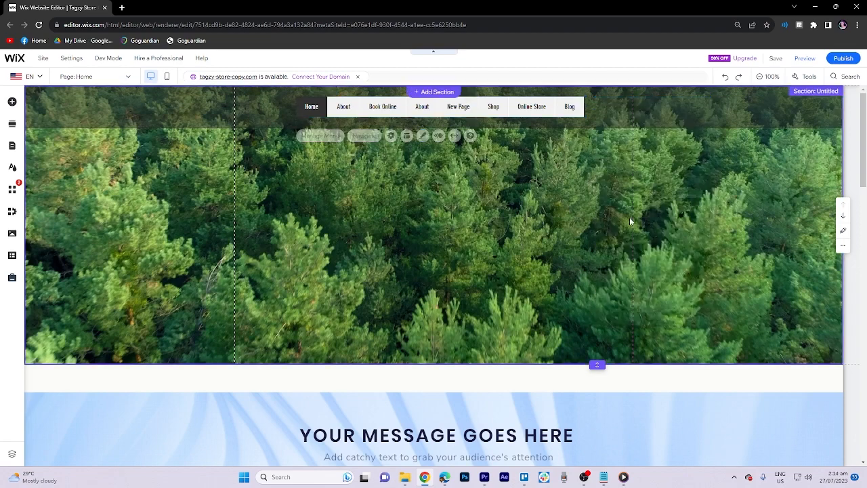